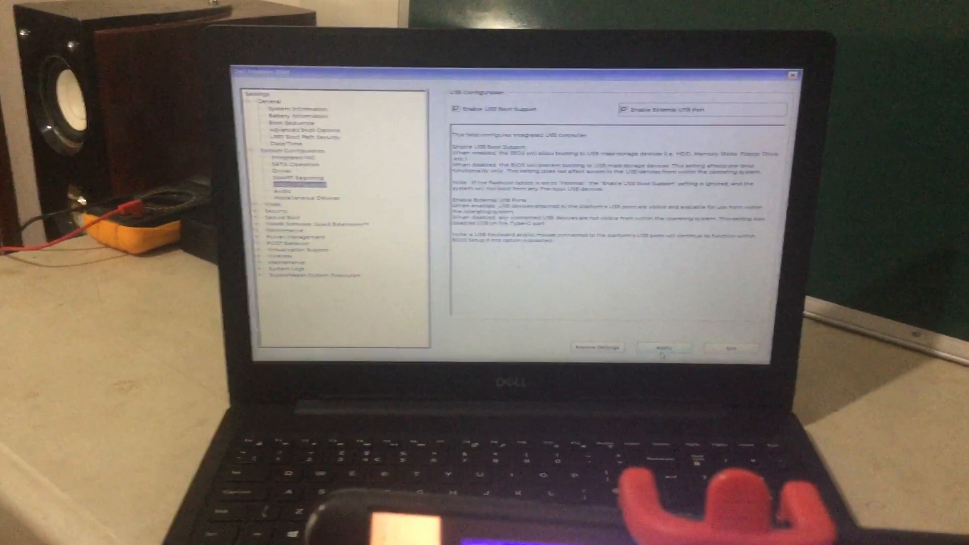
# Apply the USB Boot Support and External USB Port changes, confirming with Save as Custom User Settings
pyautogui.click(662, 347)
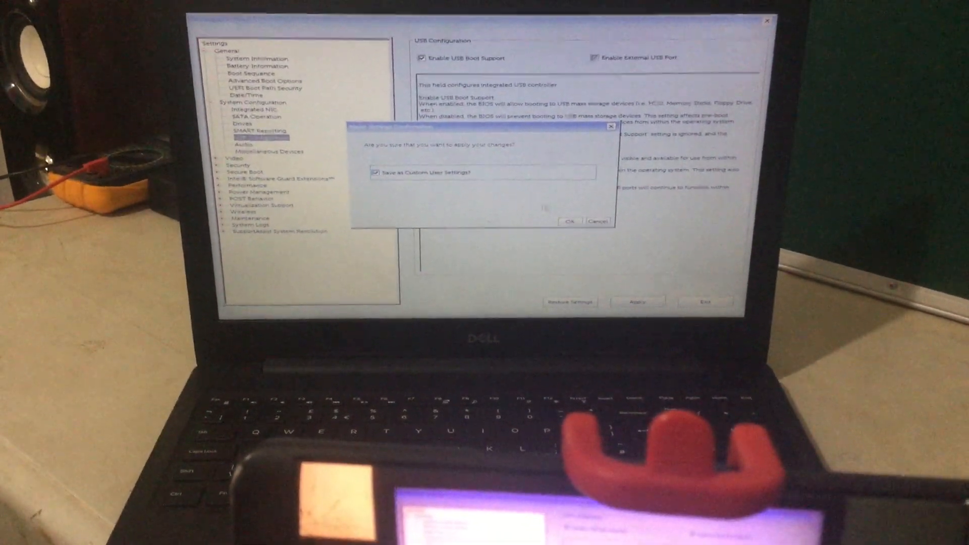
pyautogui.click(568, 221)
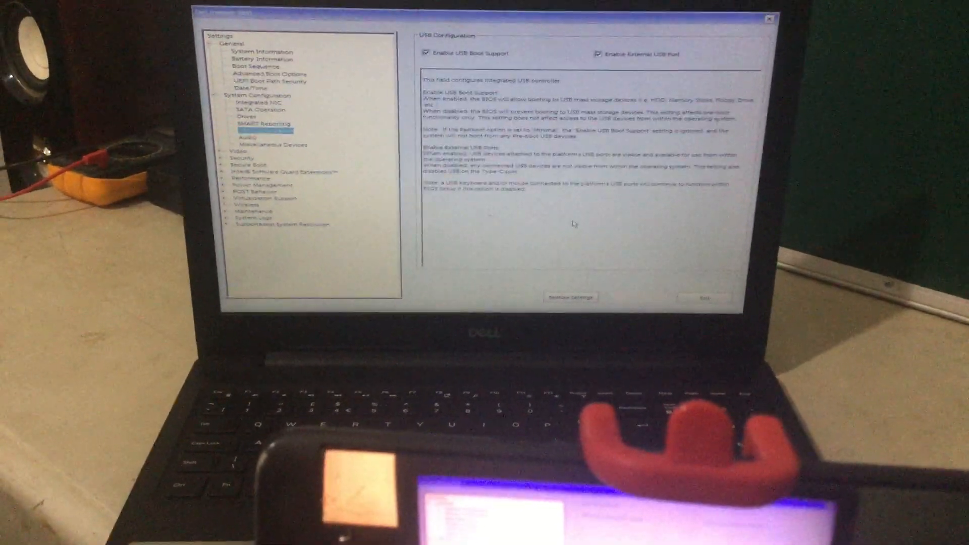